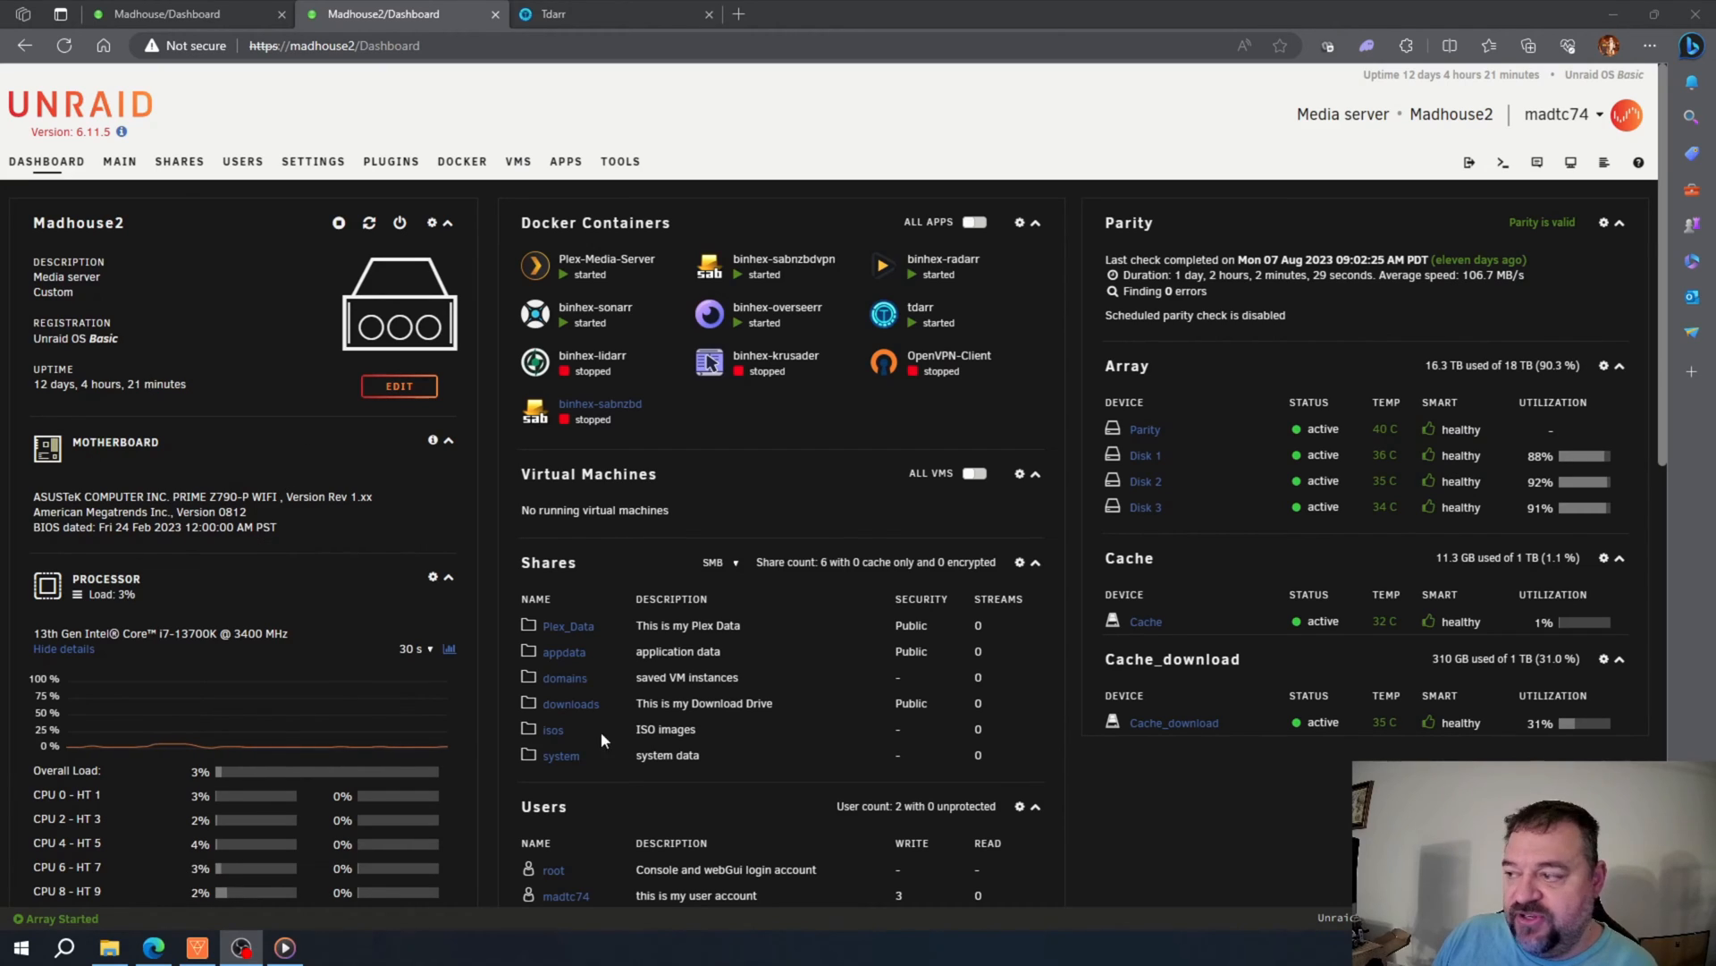
Step: Search the Apps catalog for 'plex s' and install the Plex Streams plugin
{"action": "scroll", "scroll_direction": "down", "scroll_amount": 3}
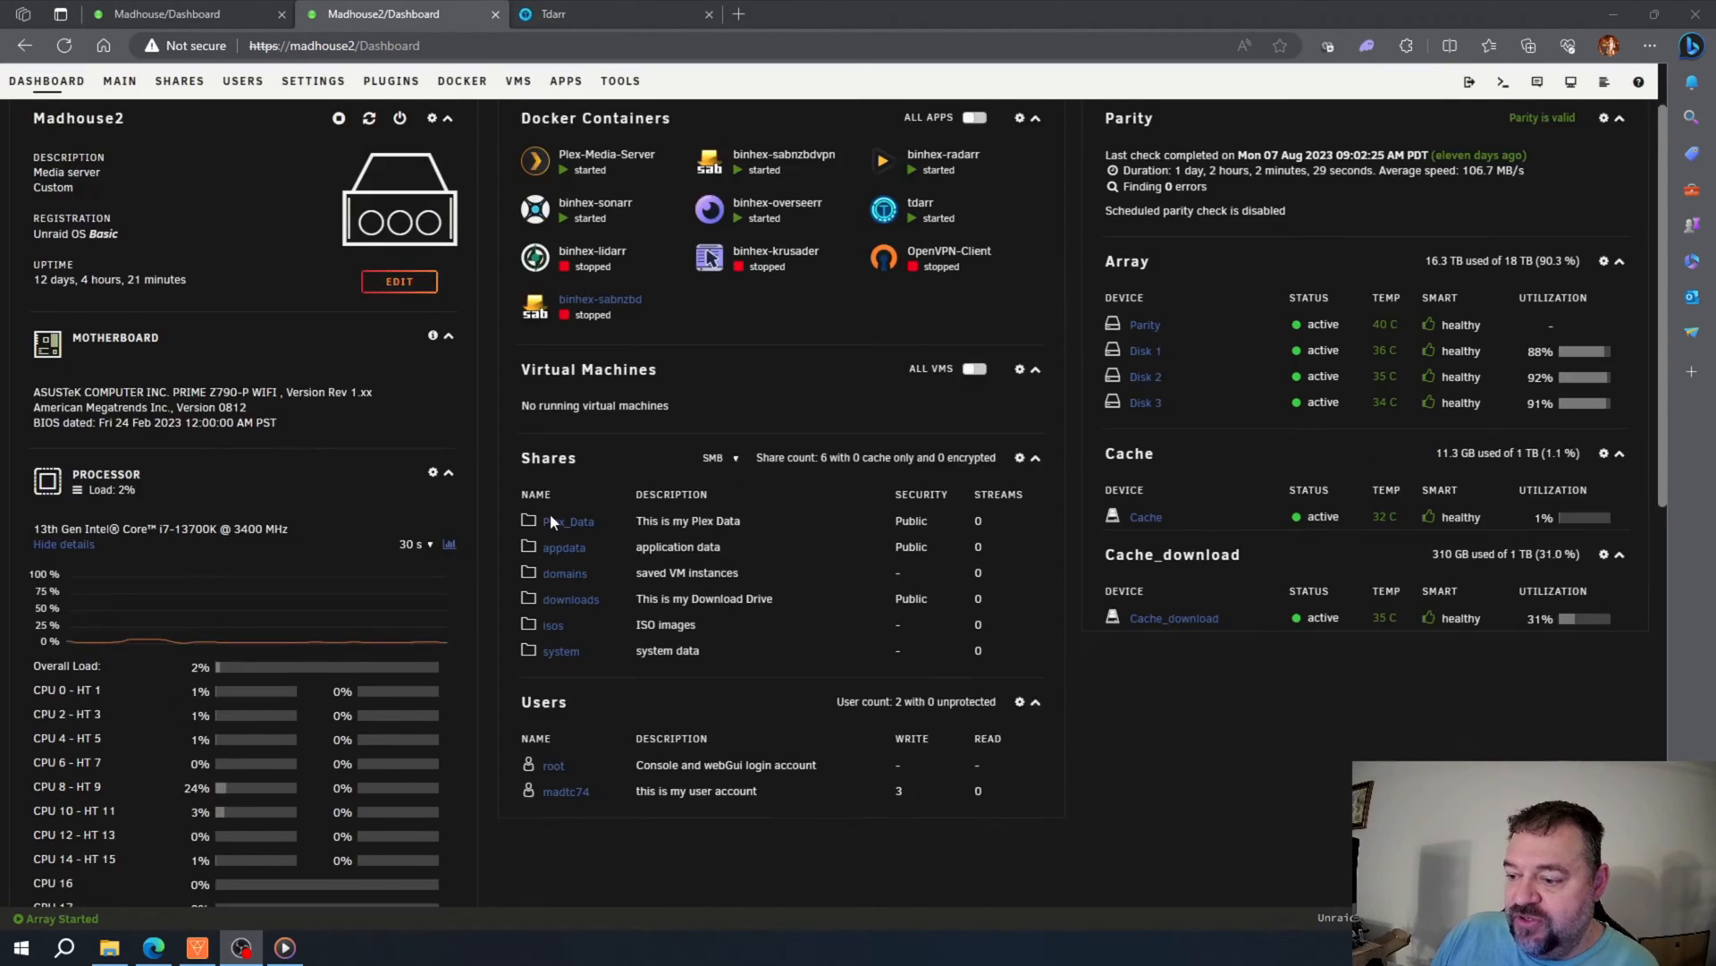
{"action": "scroll", "scroll_direction": "down", "scroll_amount": 3}
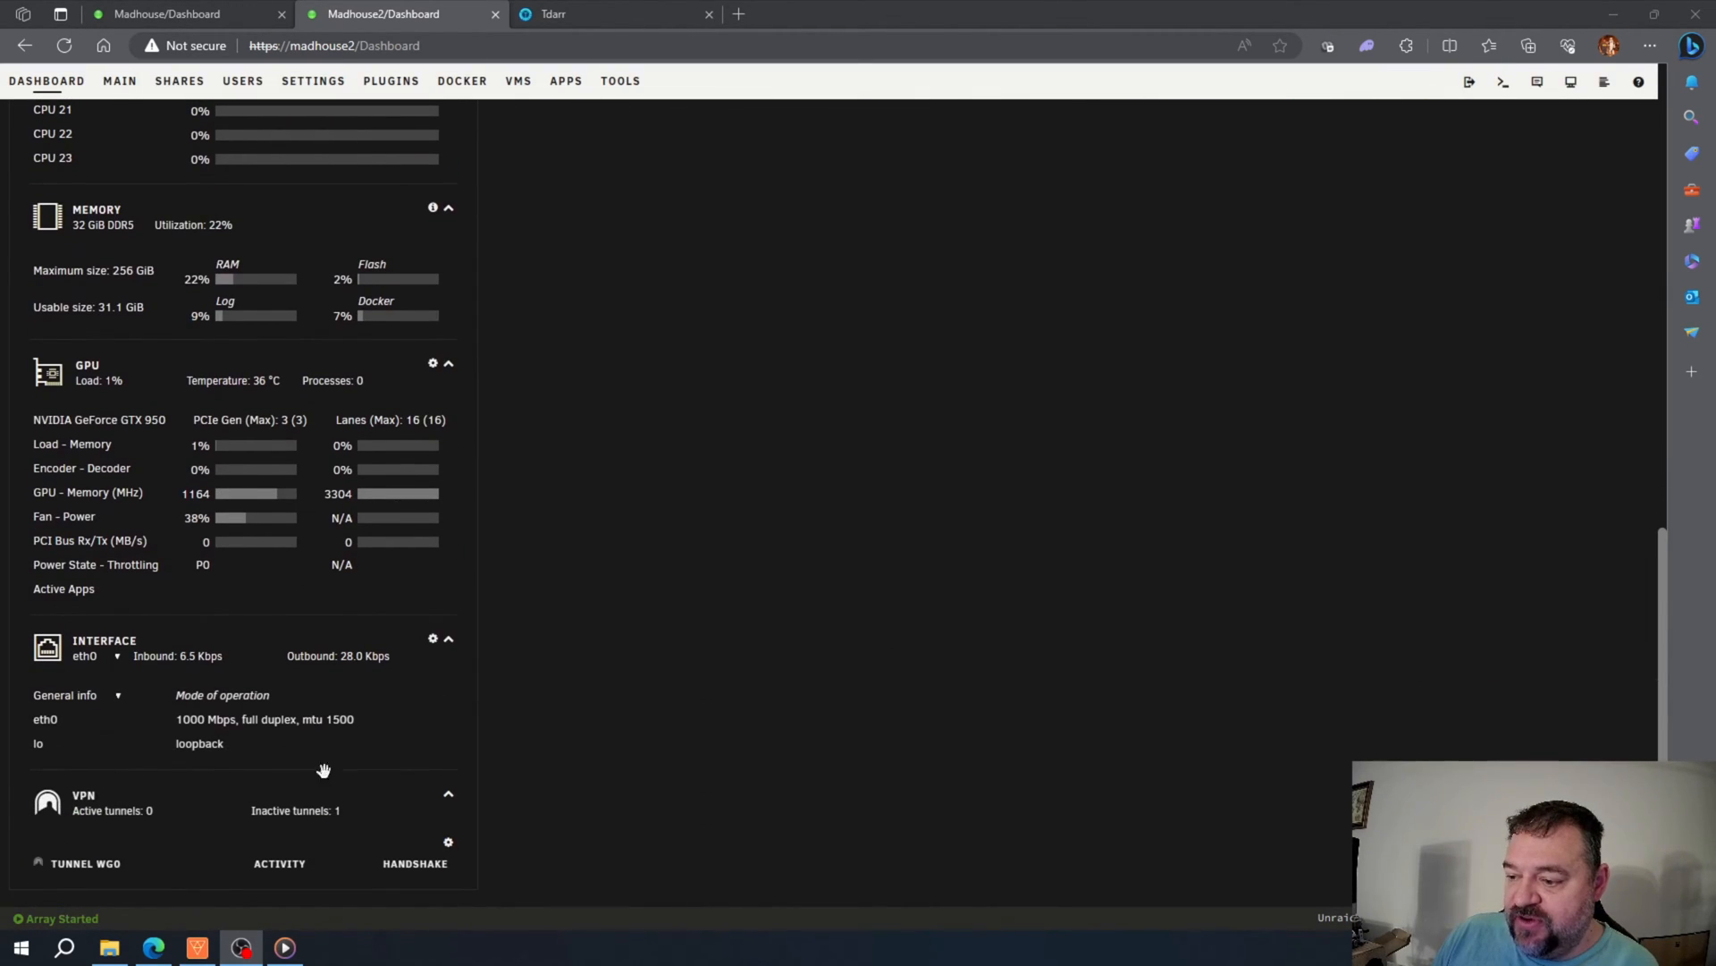
{"action": "scroll", "scroll_direction": "up", "scroll_amount": 3}
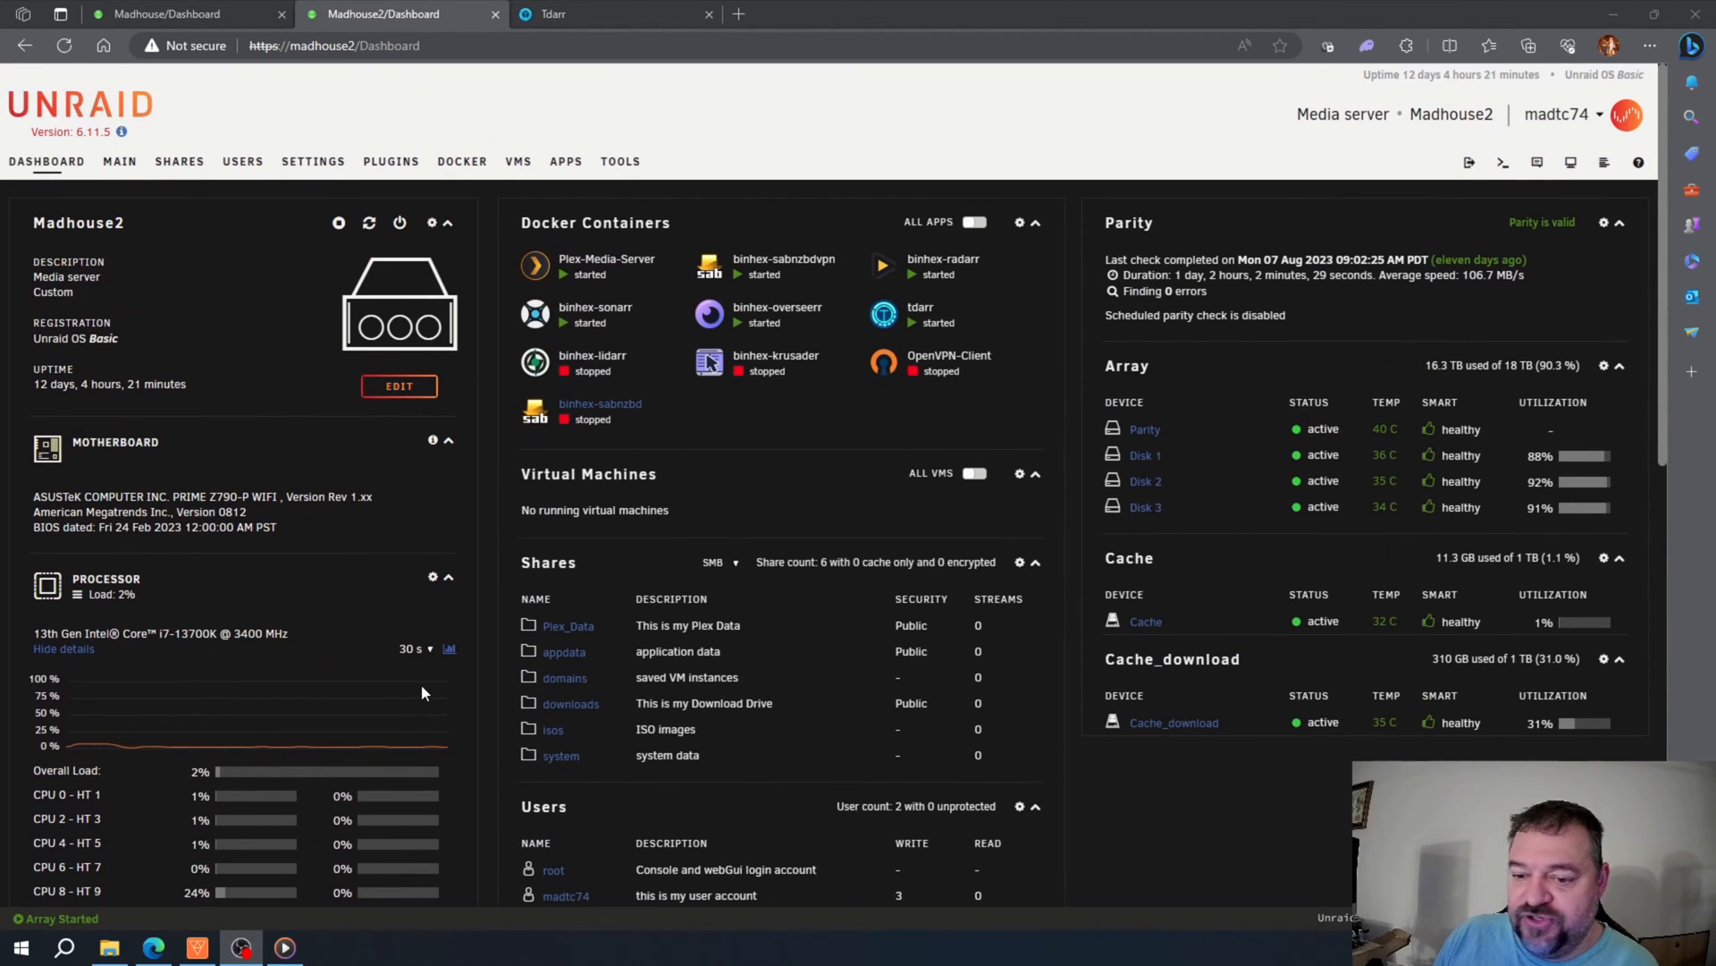
{"action": "mouse_move", "coordinate": [499, 537]}
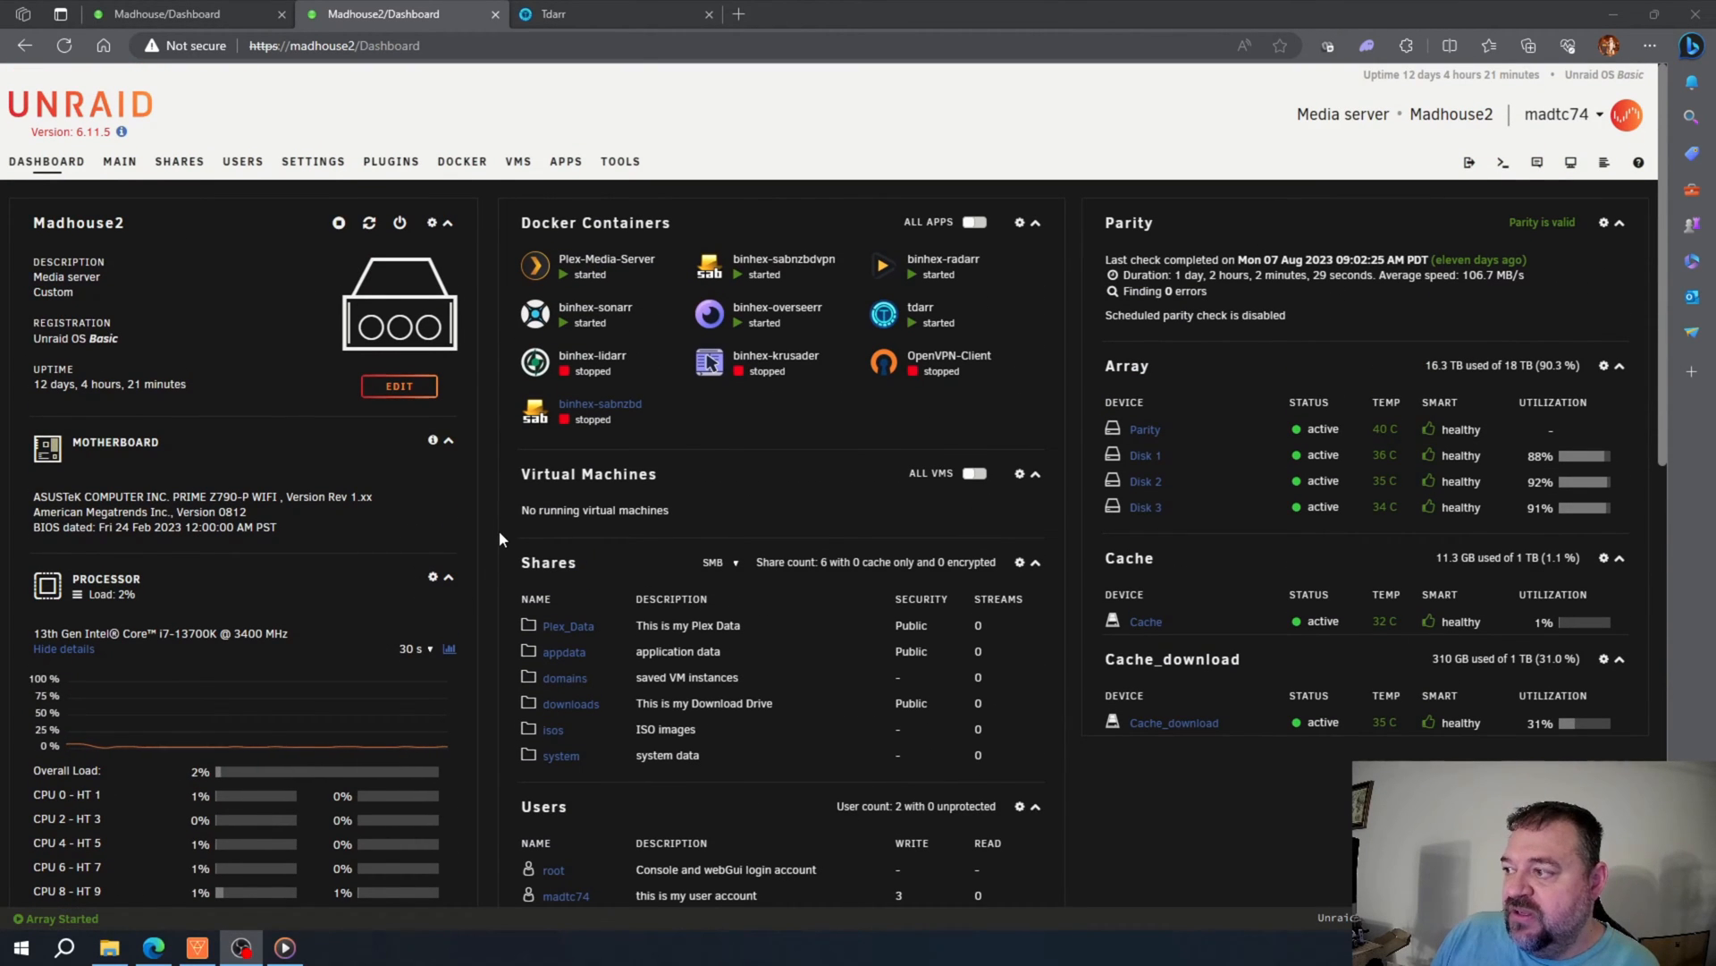
{"action": "left_click", "coordinate": [619, 161]}
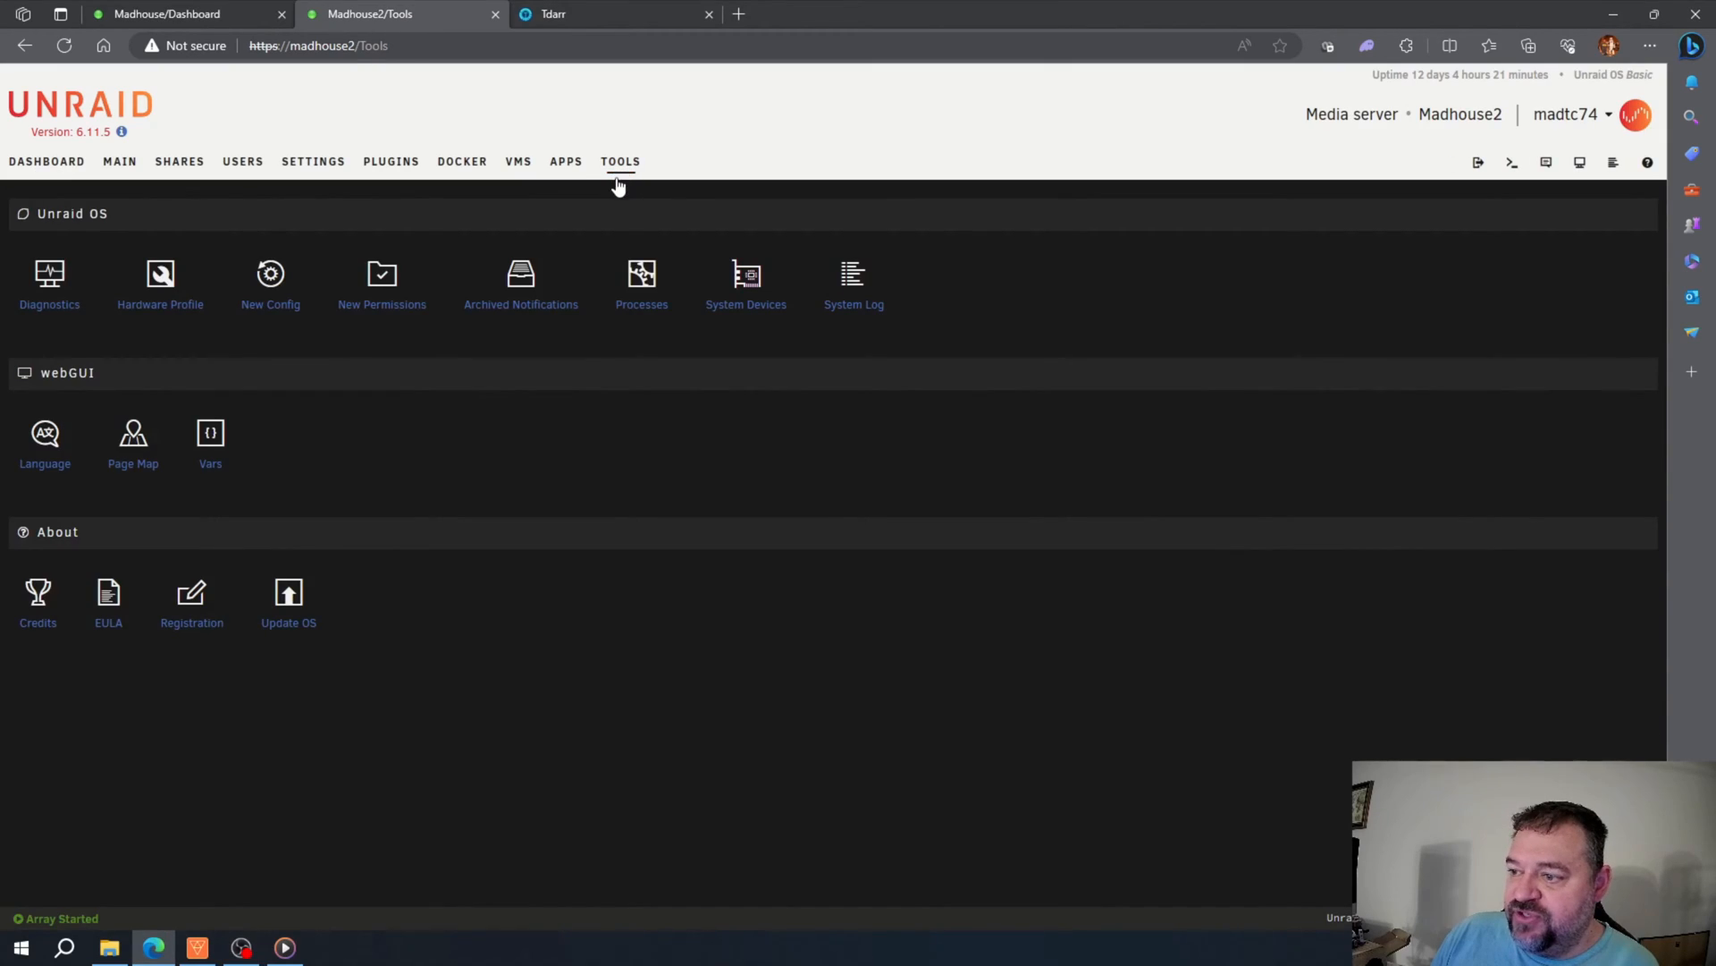
{"action": "left_click", "coordinate": [566, 161]}
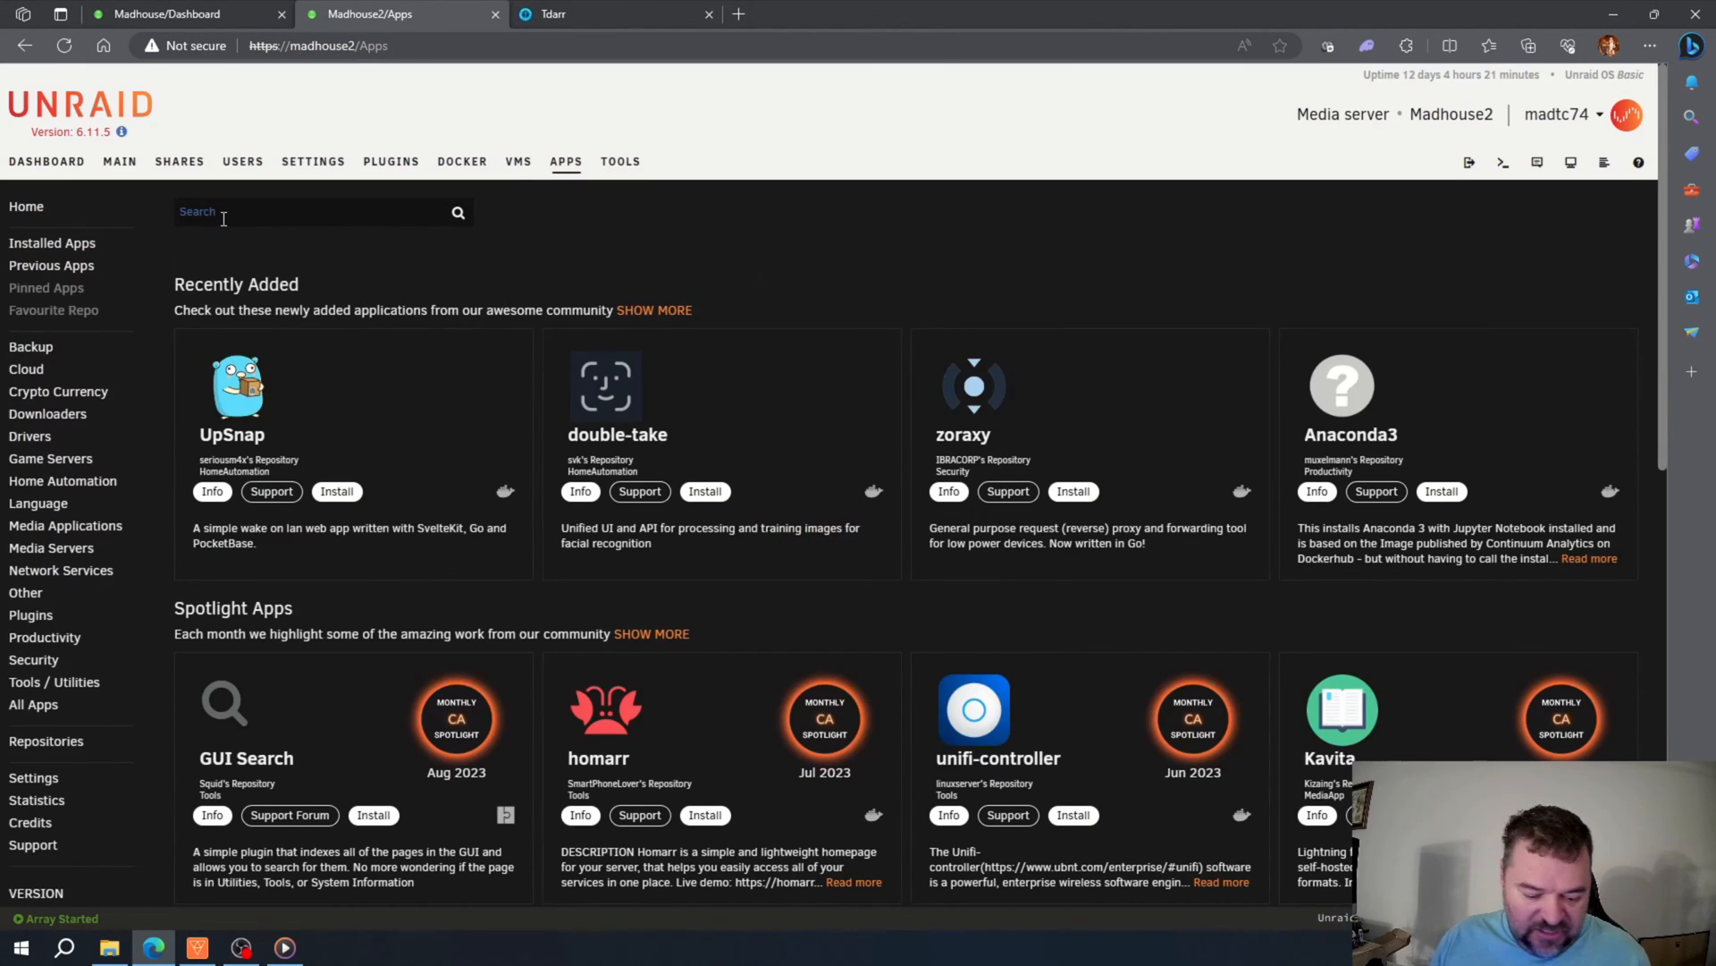
{"action": "type", "text": "plex stream"}
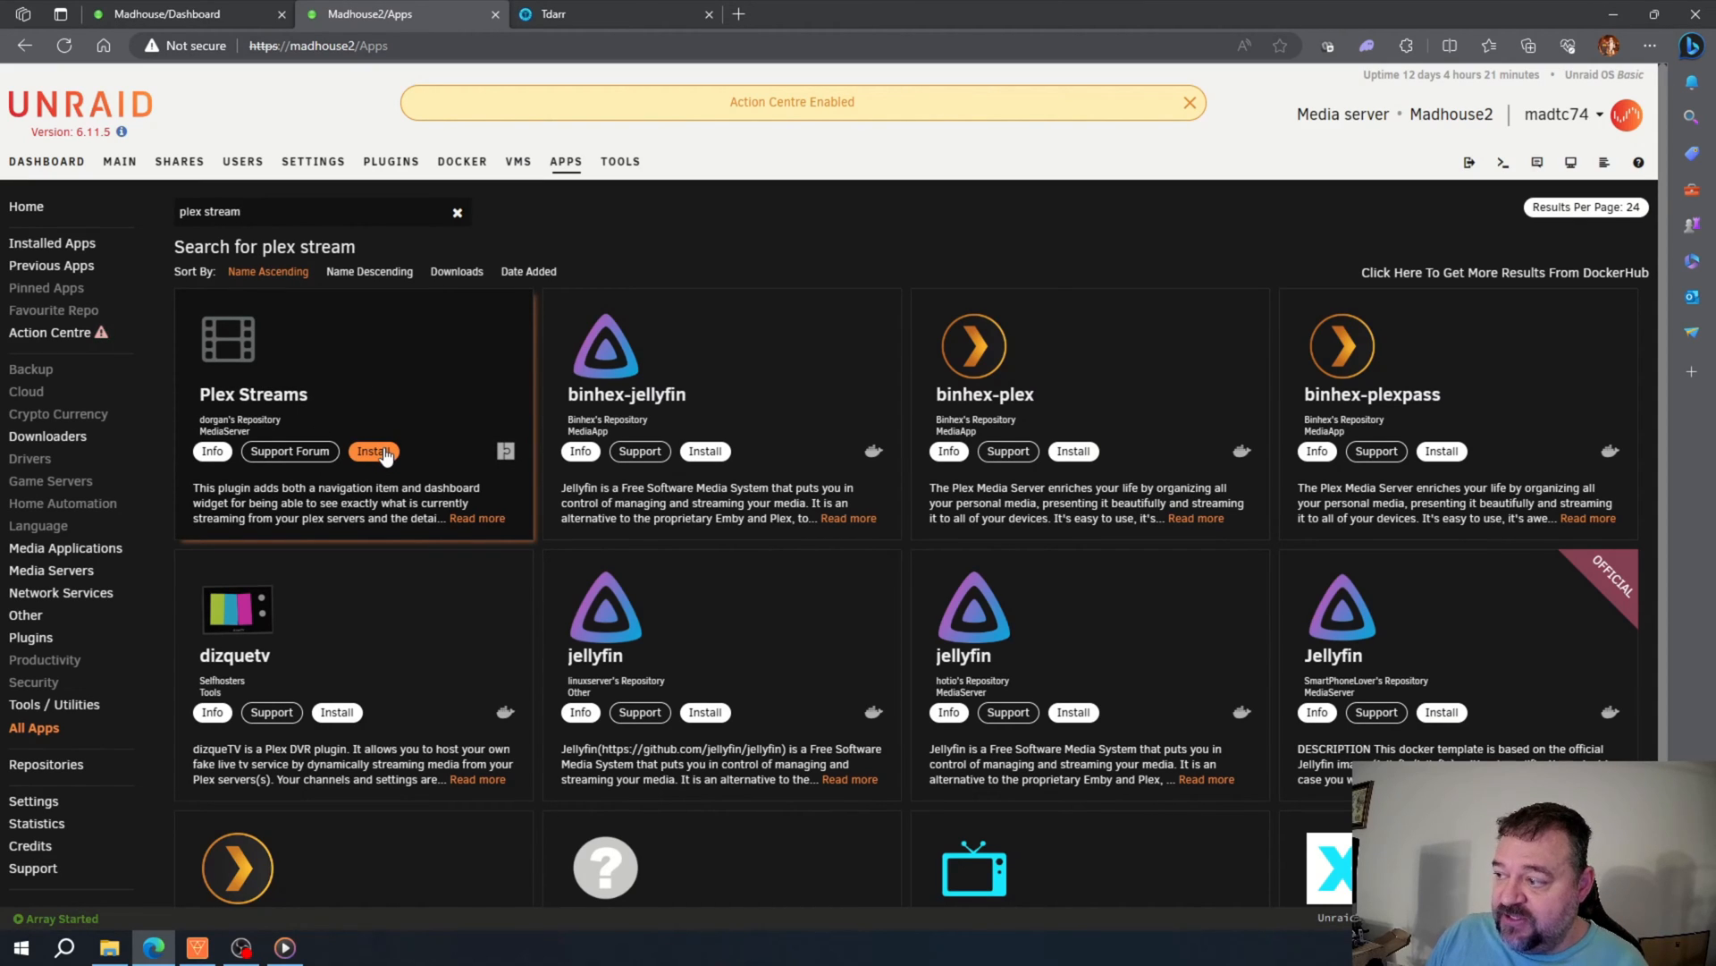
{"action": "left_click", "coordinate": [375, 451]}
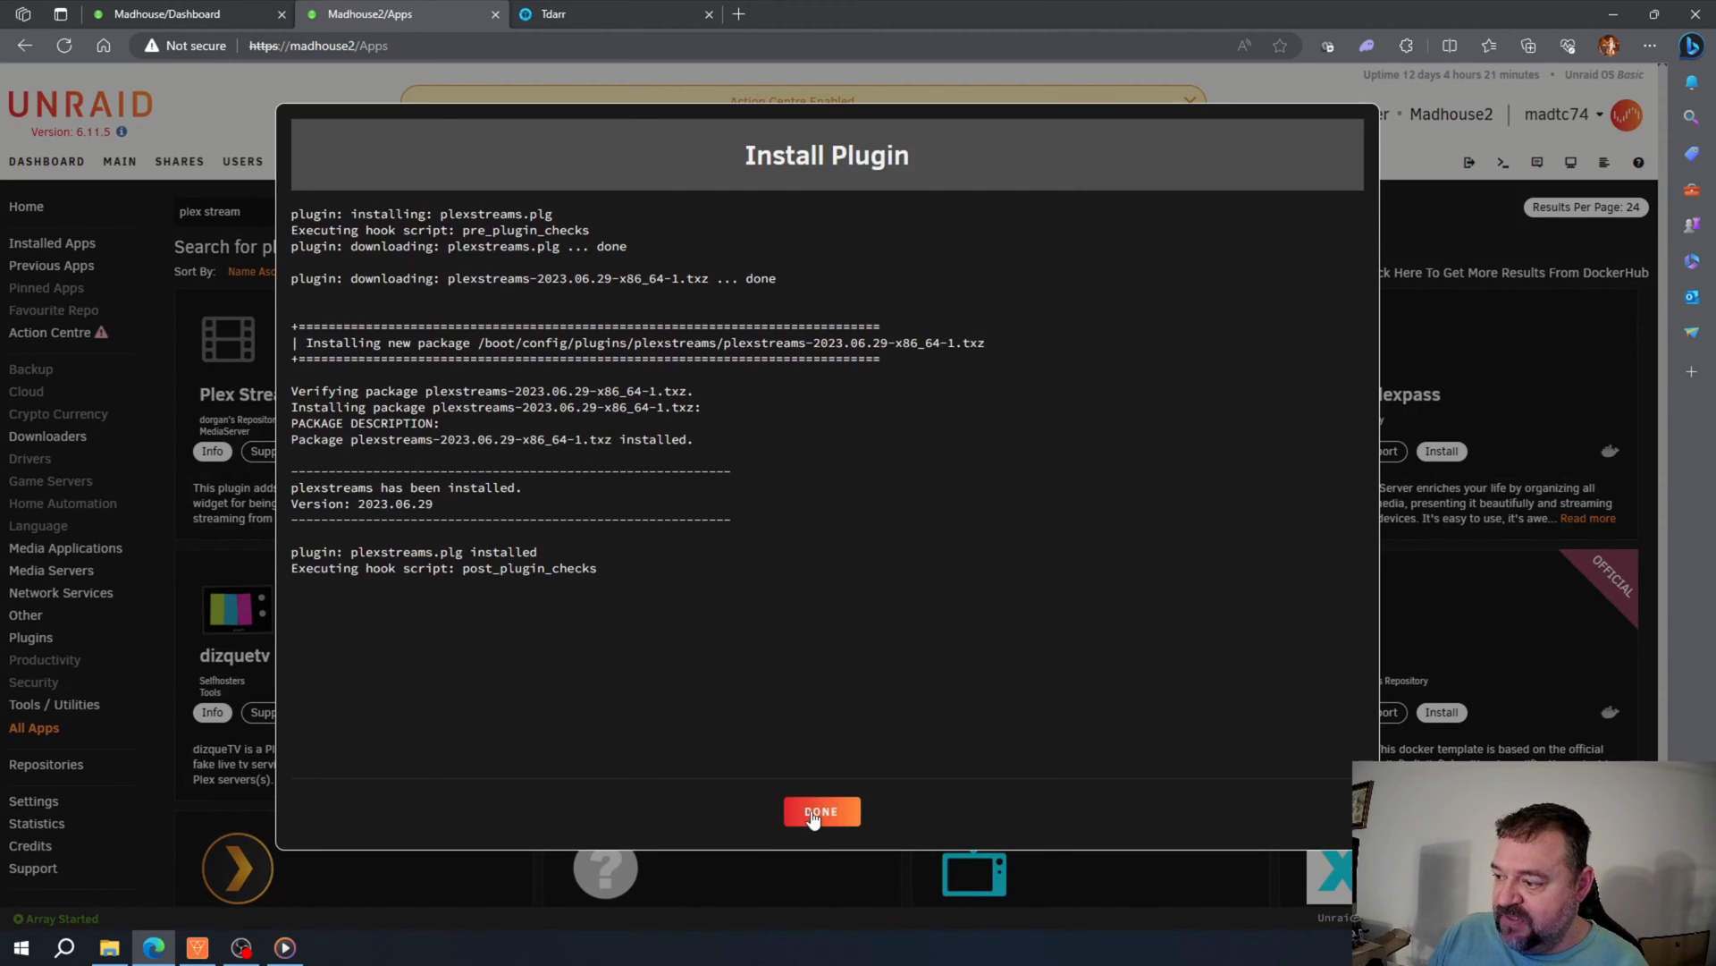
{"action": "left_click", "coordinate": [821, 811]}
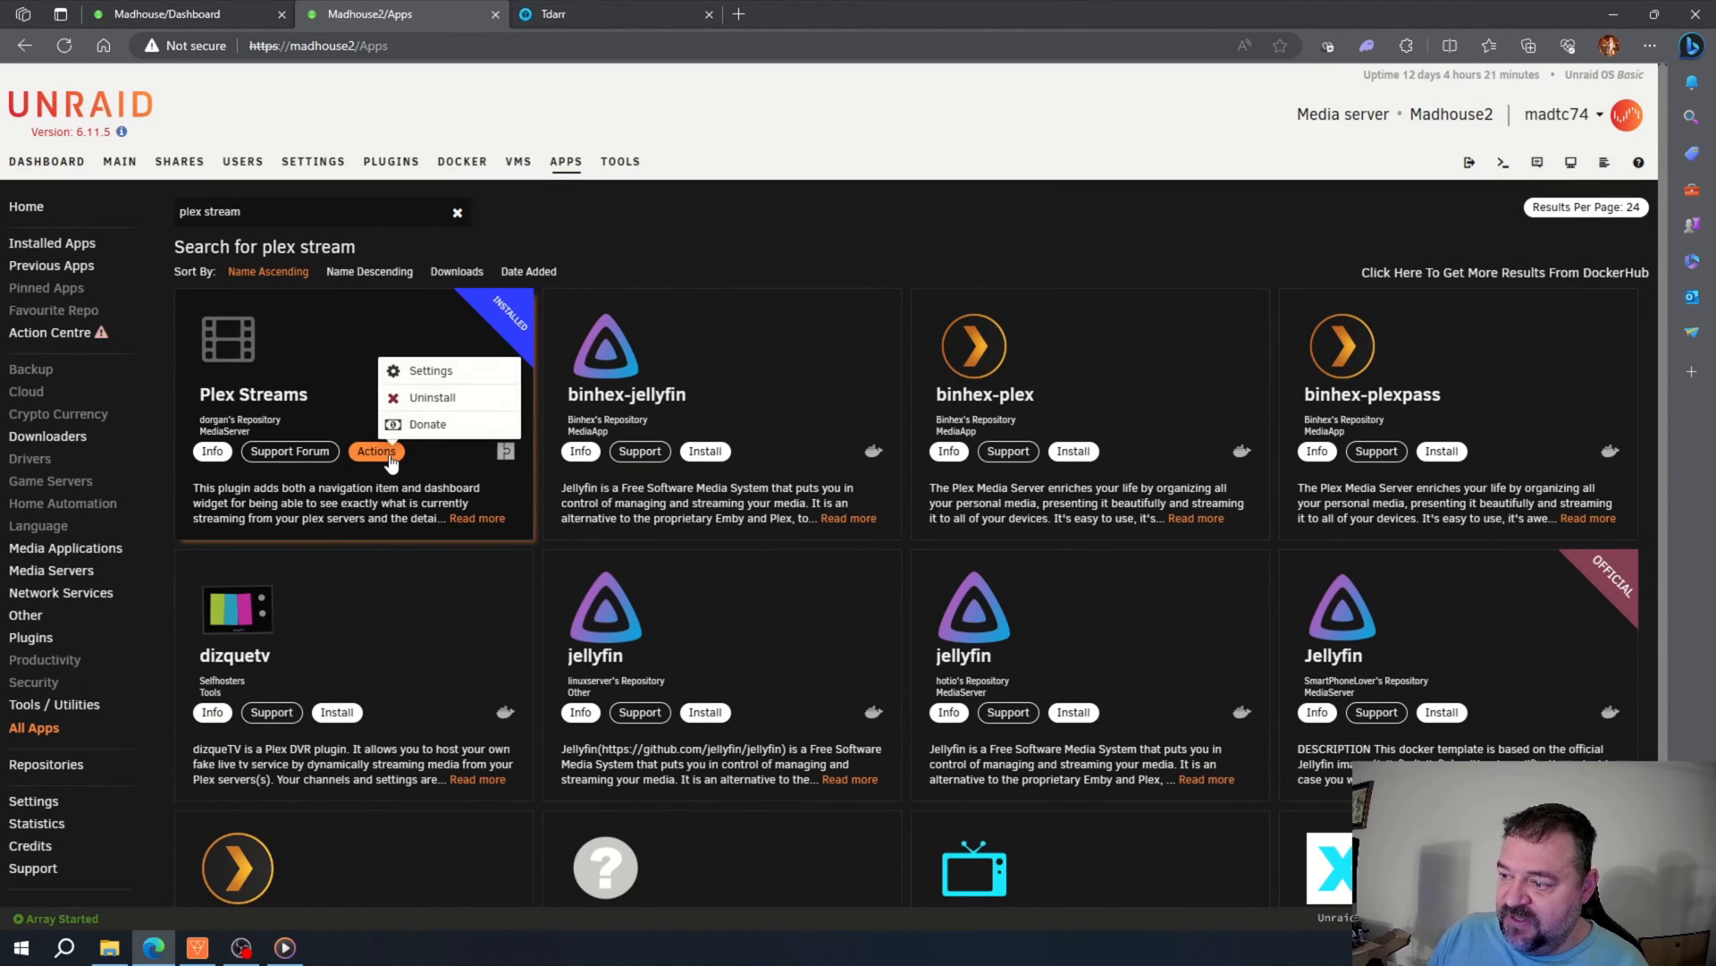
{"action": "left_click", "coordinate": [430, 370]}
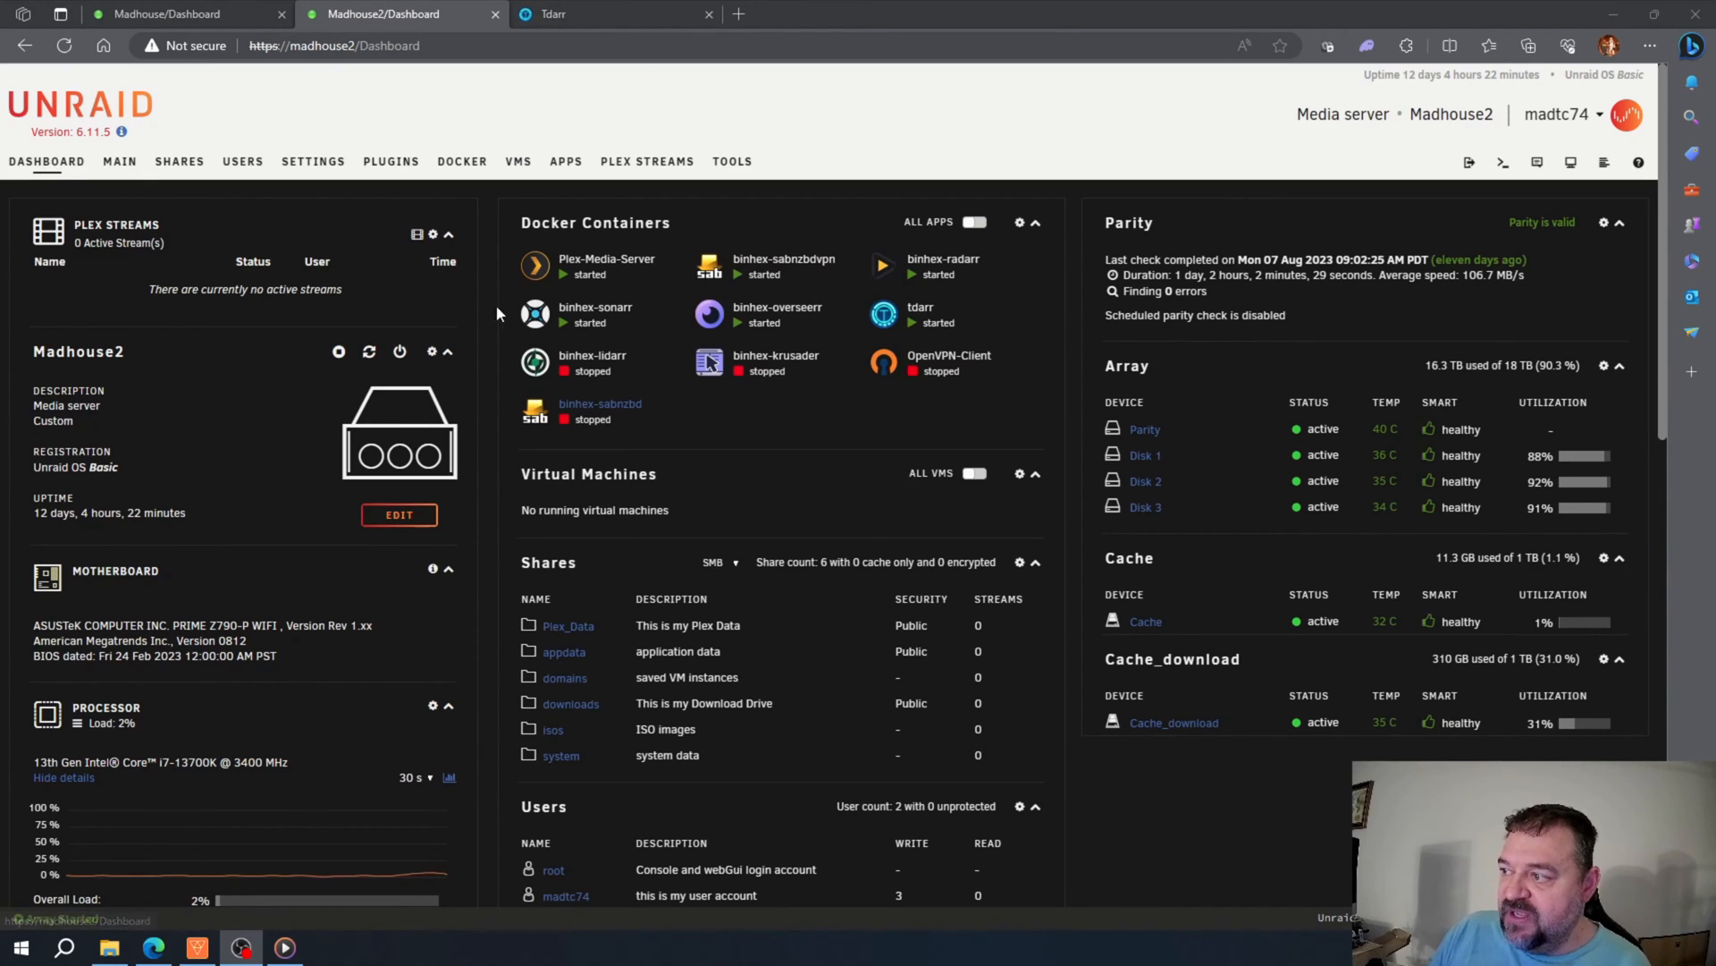
{"action": "mouse_move", "coordinate": [648, 160]}
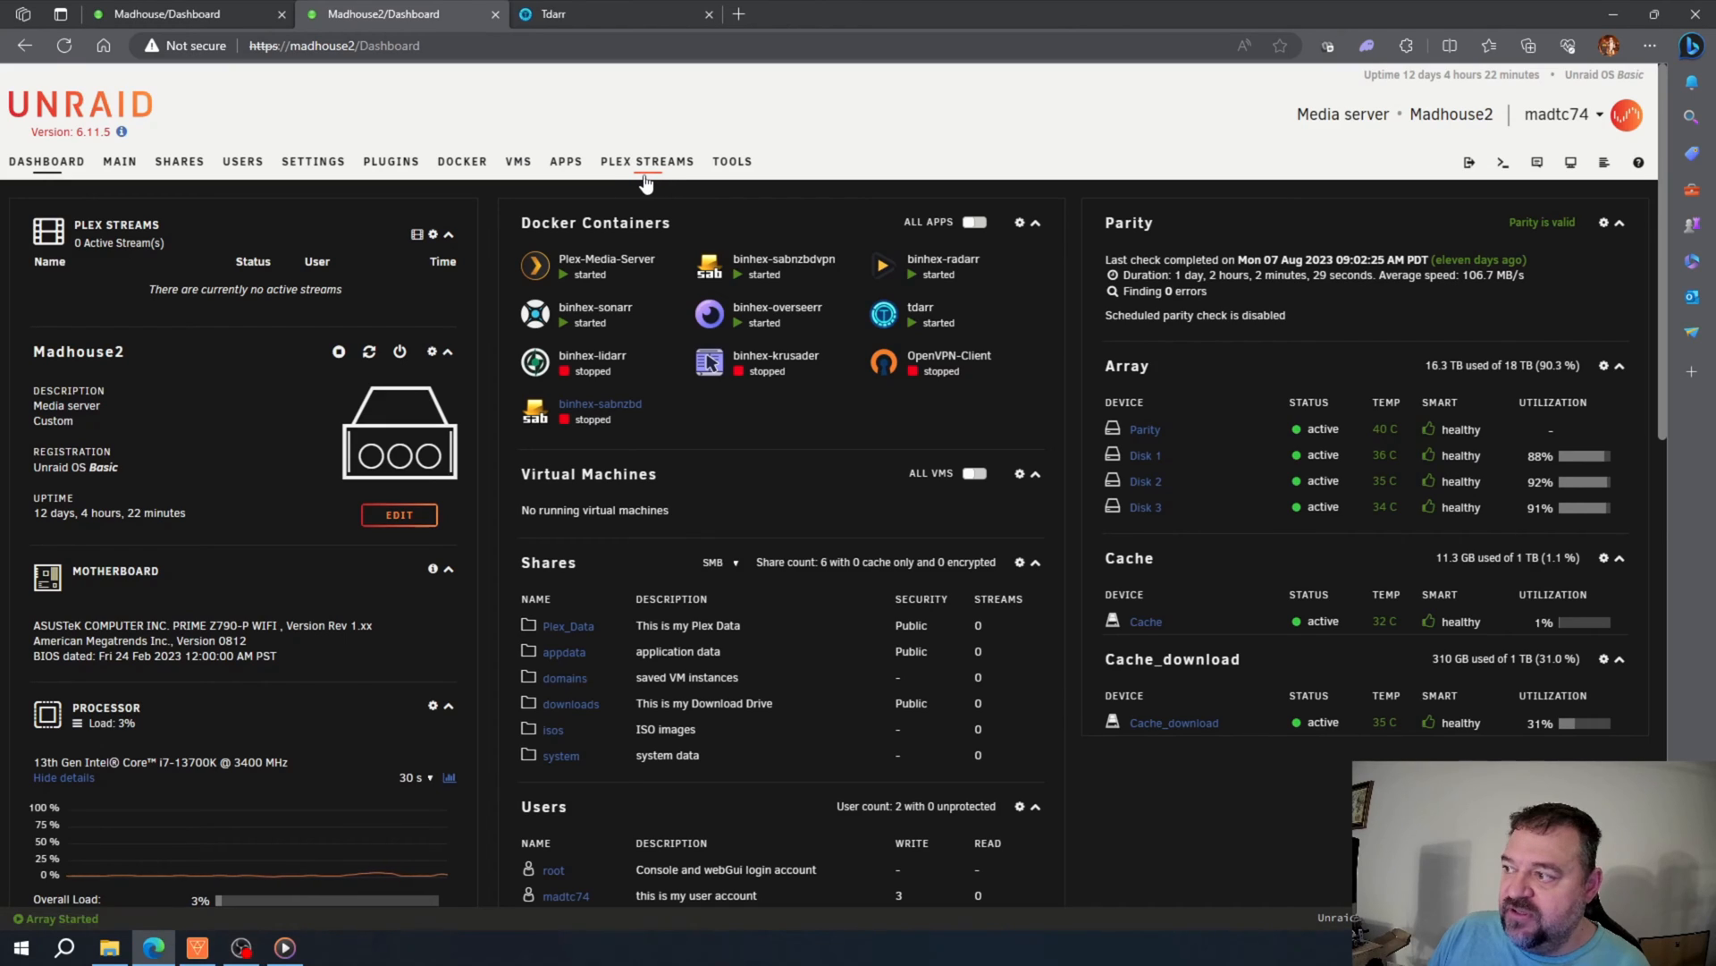
Step: Open the new Plex Streams page, which reports no active streams
{"action": "left_click", "coordinate": [648, 161]}
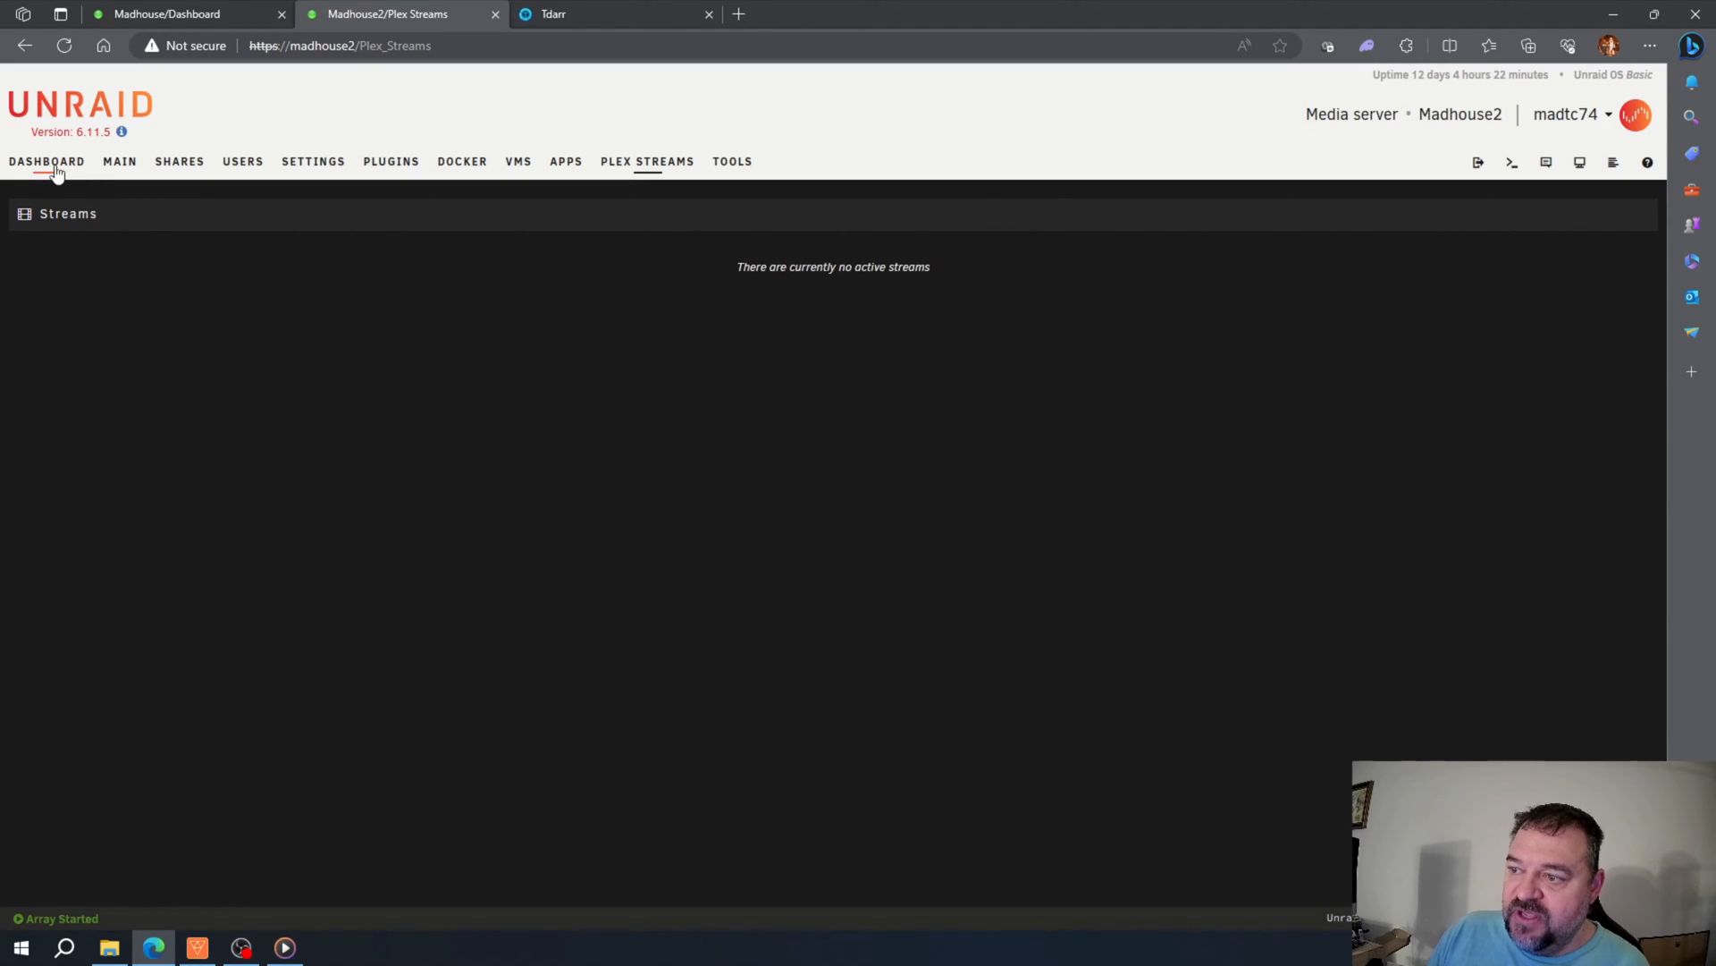
Step: Return to the dashboard and scroll to the Plex Streams widget showing zero streams
{"action": "left_click", "coordinate": [46, 161]}
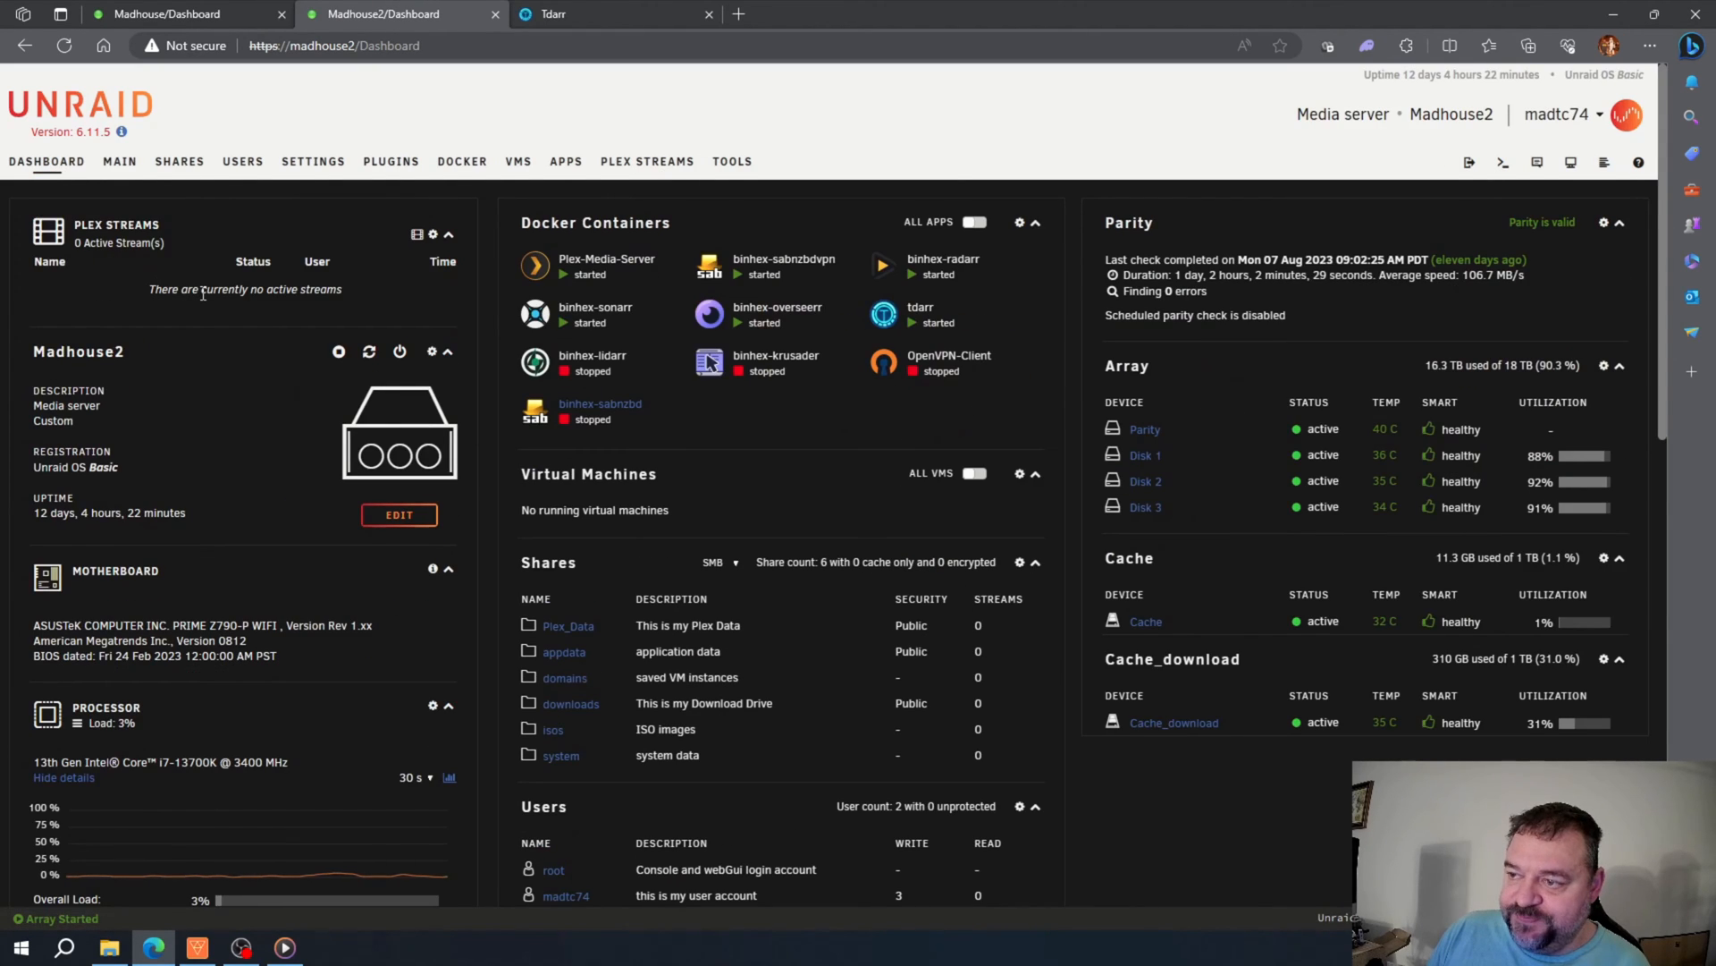
{"action": "scroll", "scroll_direction": "down", "scroll_amount": 3}
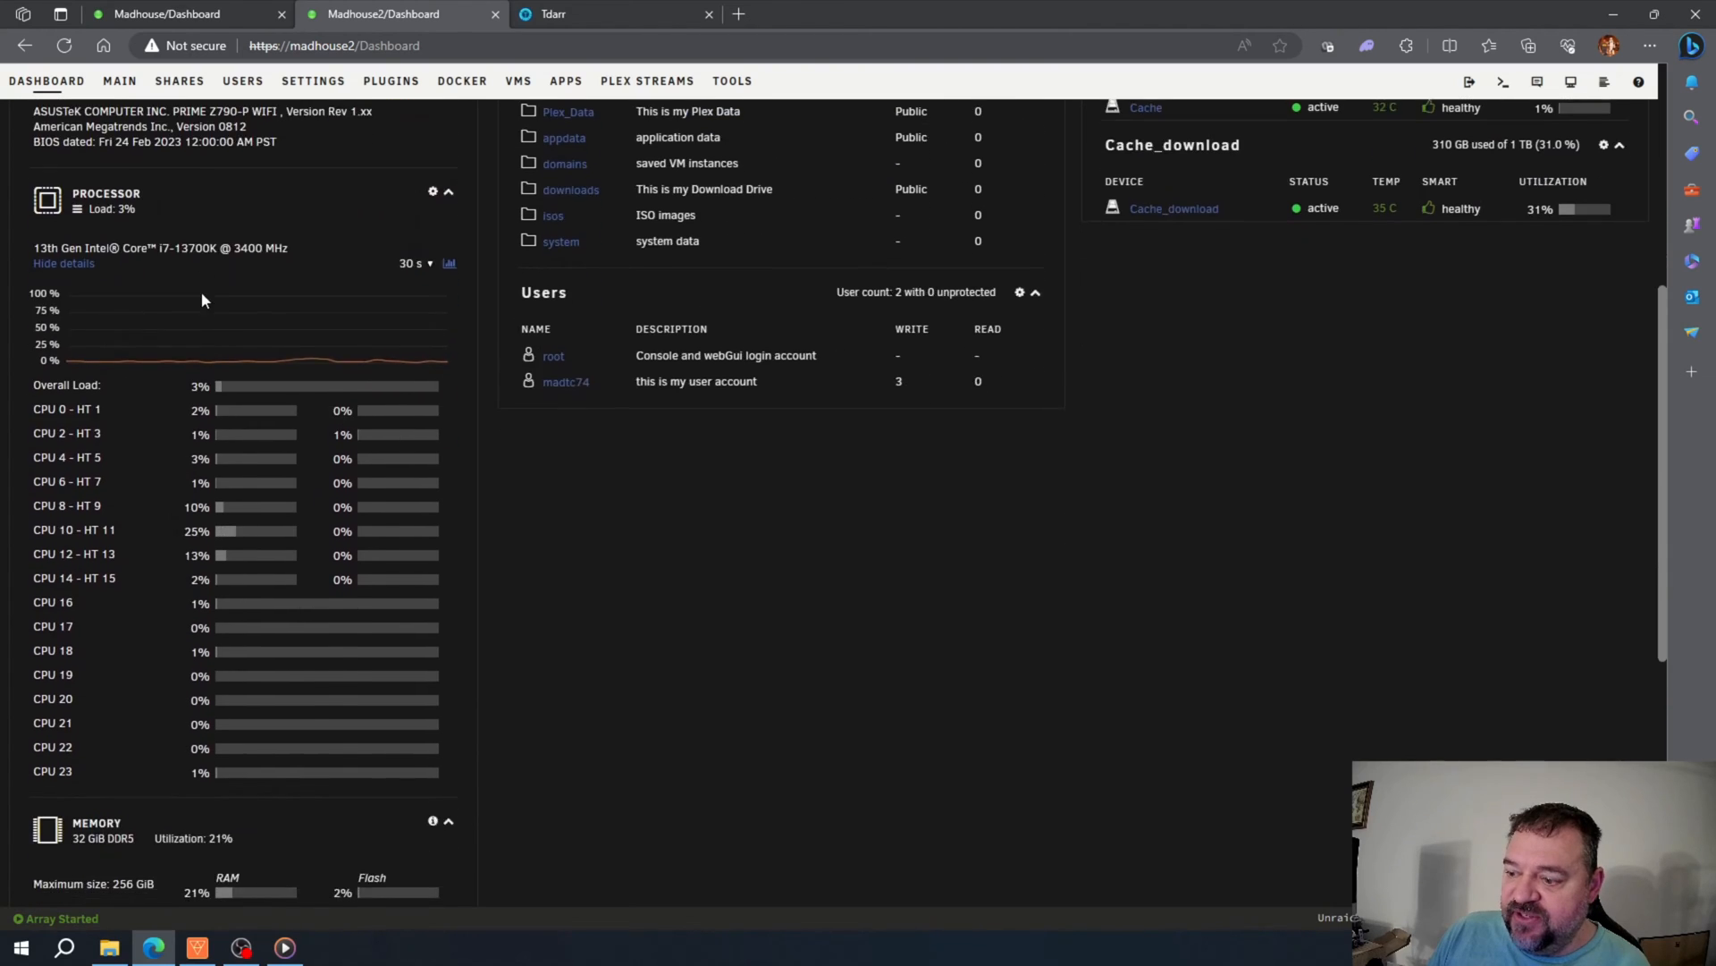
{"action": "scroll", "scroll_direction": "down", "scroll_amount": 3}
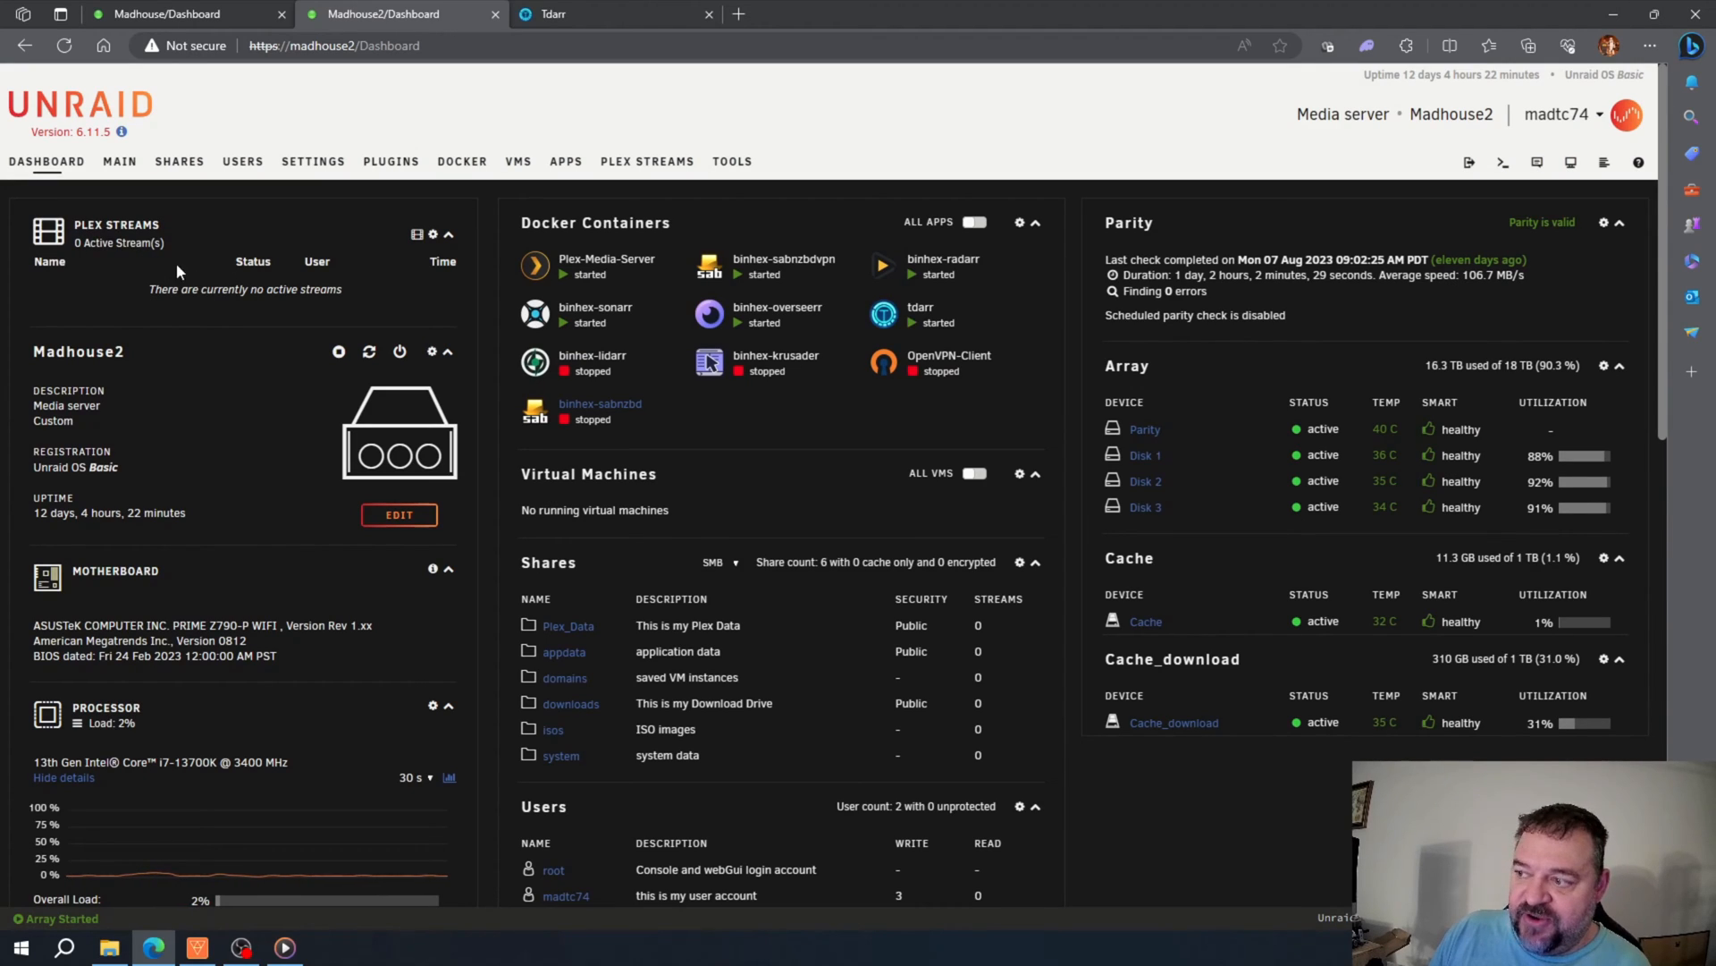
{"action": "mouse_move", "coordinate": [294, 309]}
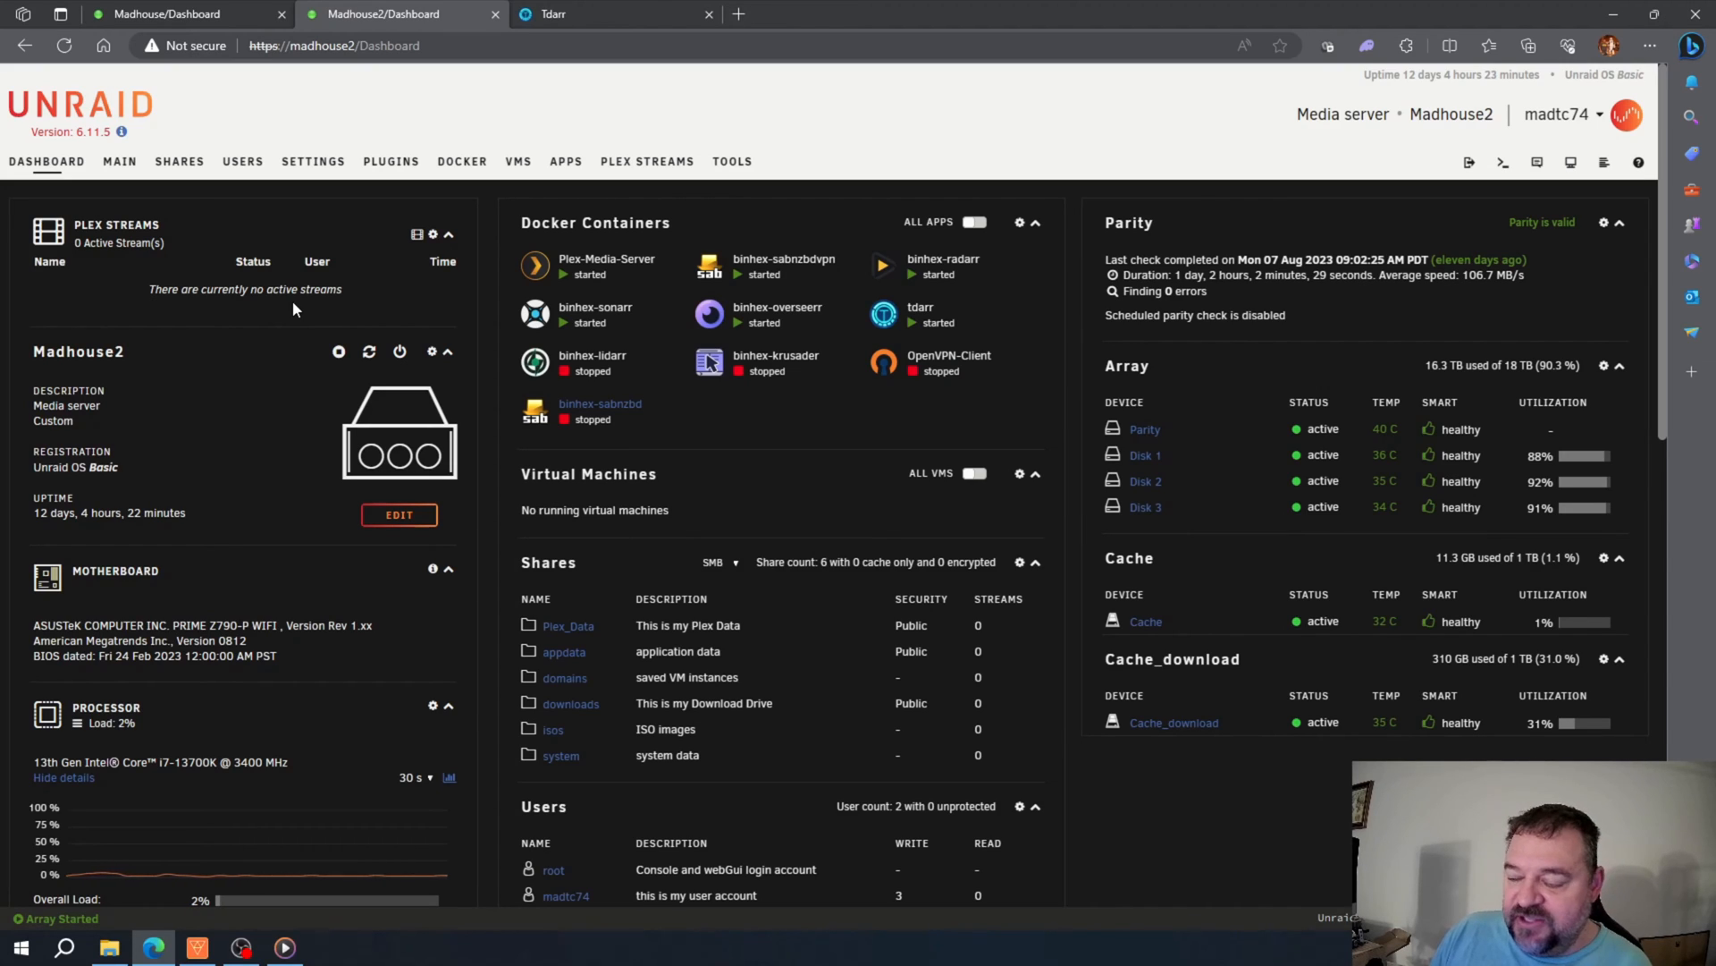
{"action": "mouse_move", "coordinate": [303, 293]}
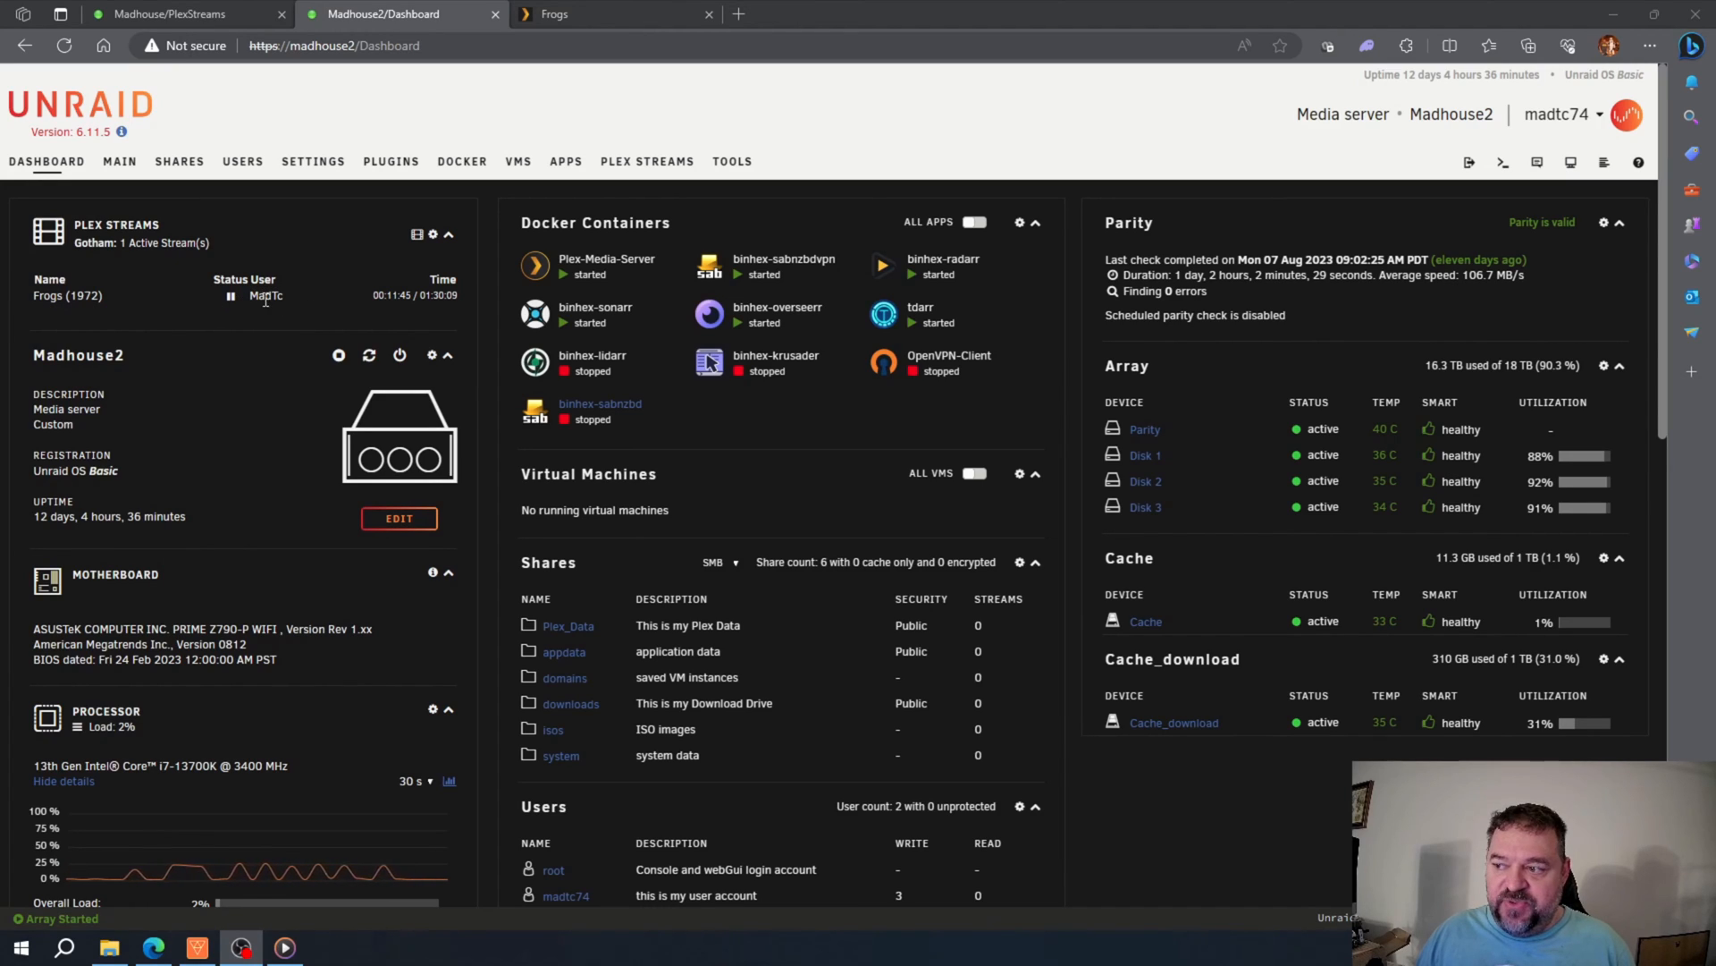
{"action": "mouse_move", "coordinate": [267, 296]}
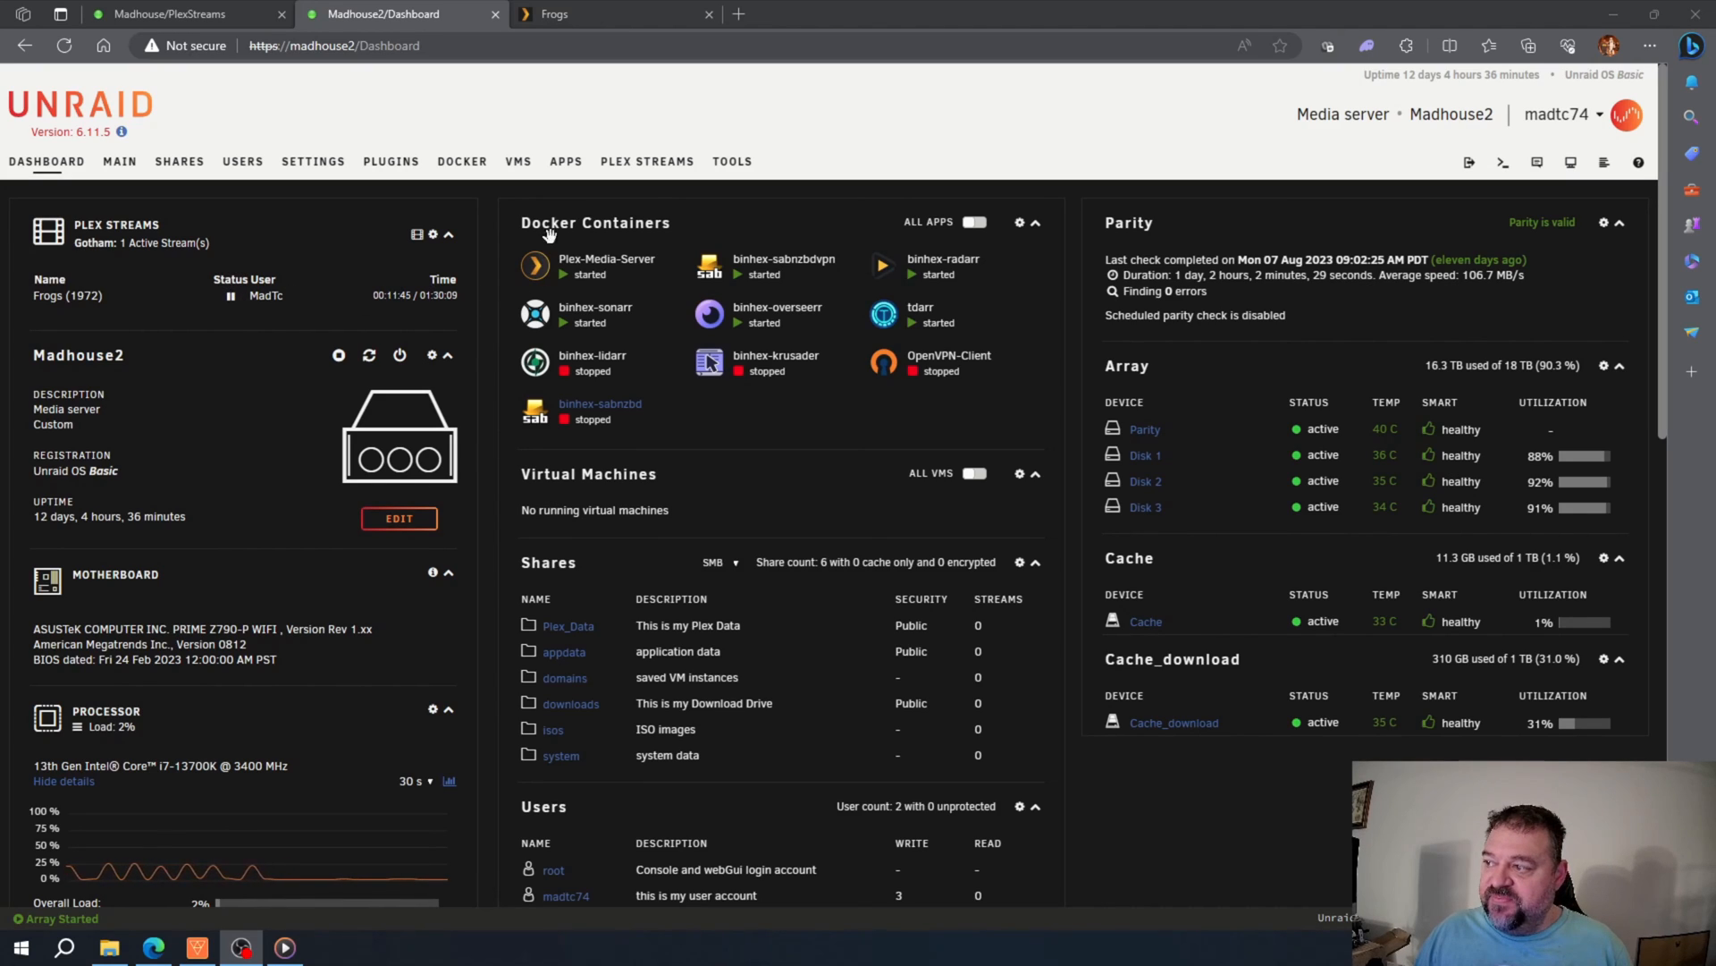
{"action": "left_click", "coordinate": [647, 161]}
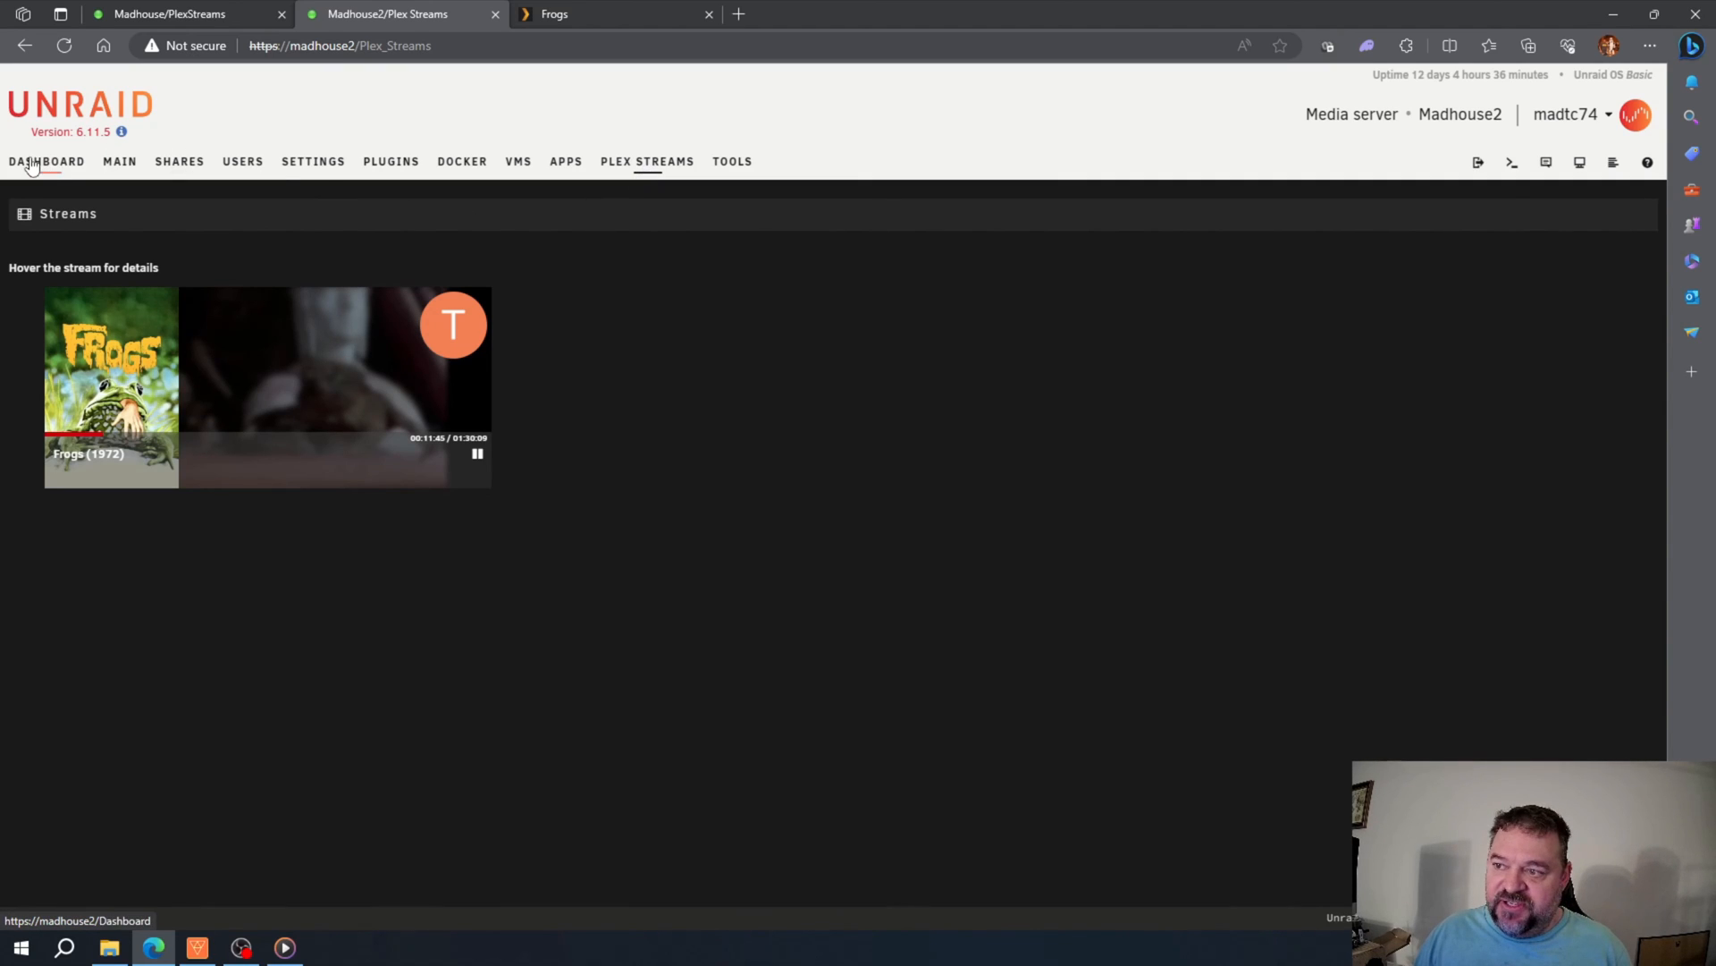
{"action": "left_click", "coordinate": [46, 161]}
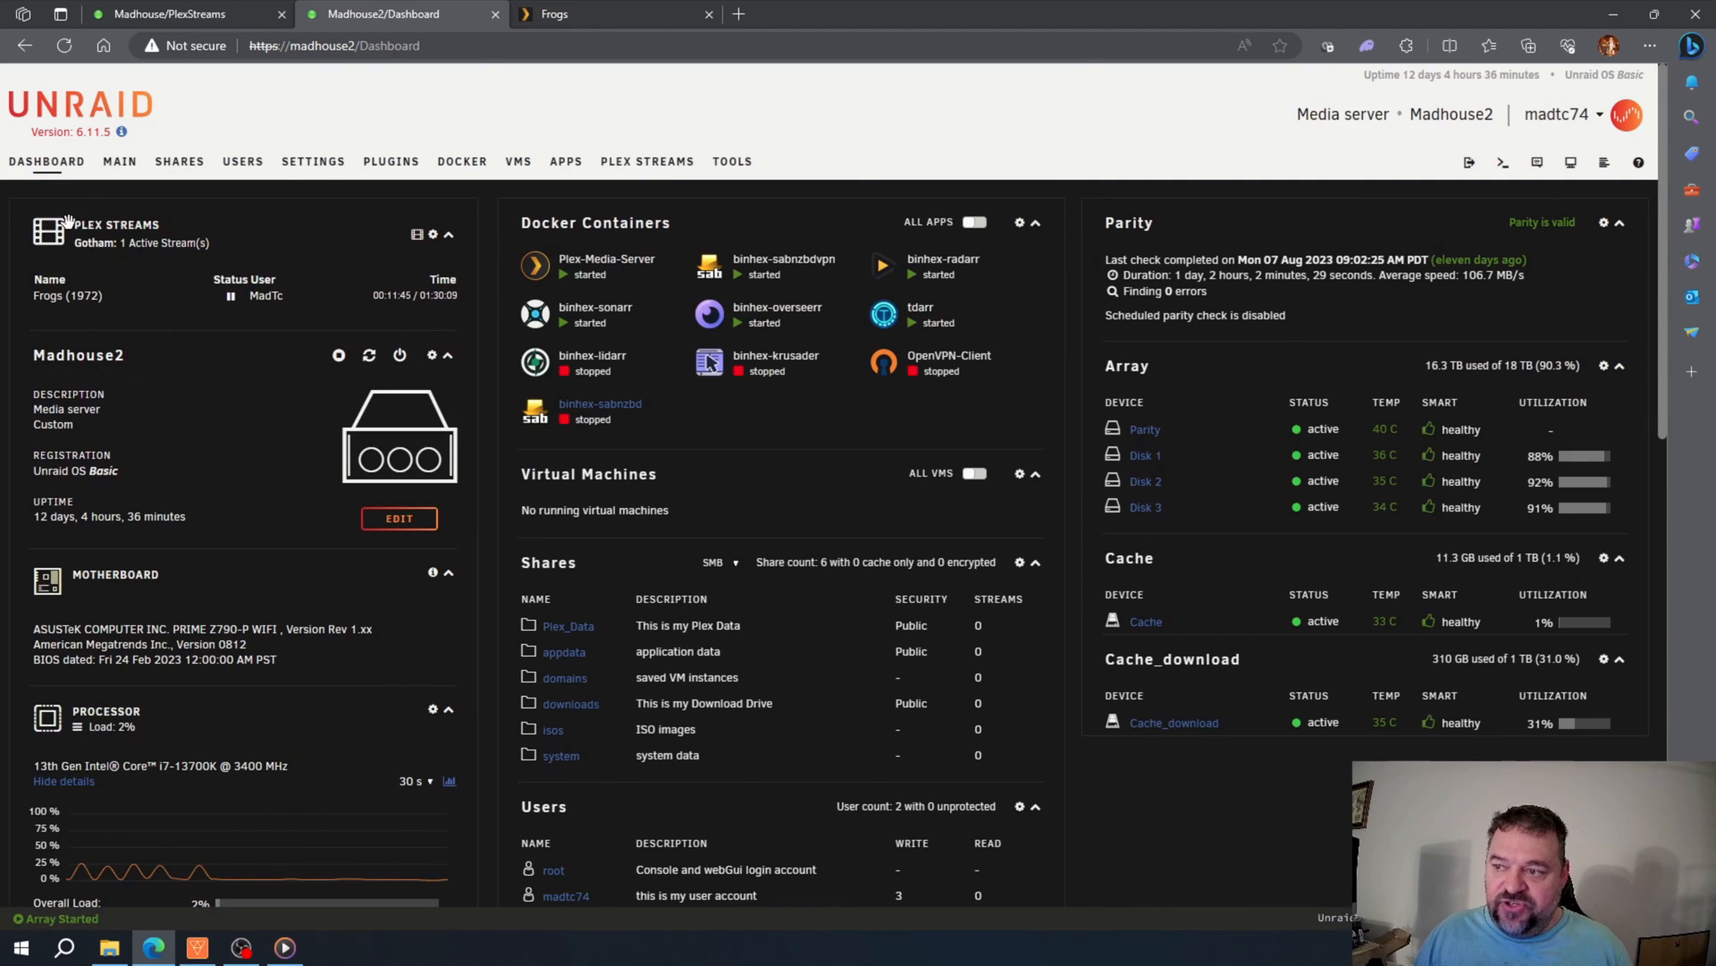